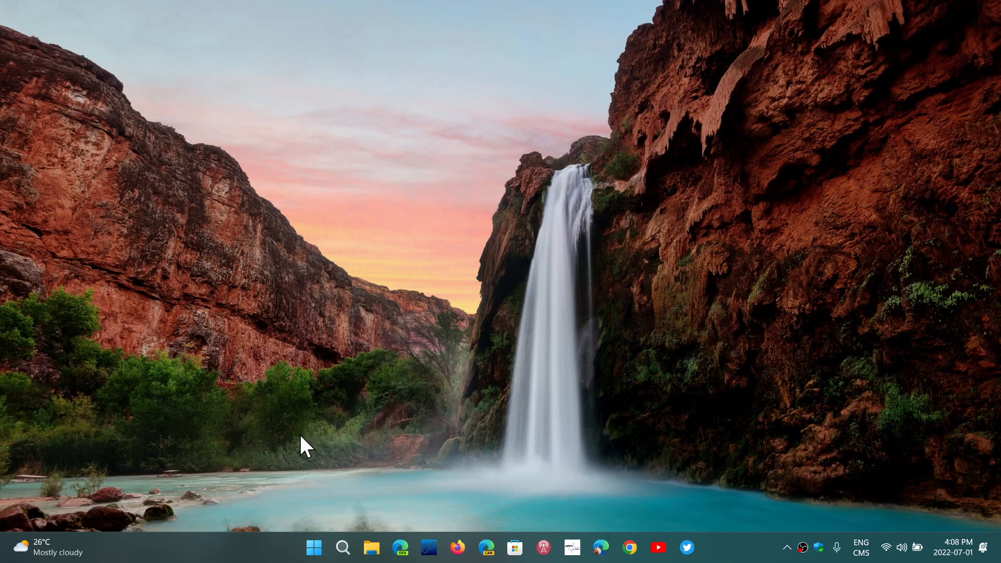
{"action": "mouse_move", "coordinate": [240, 549]}
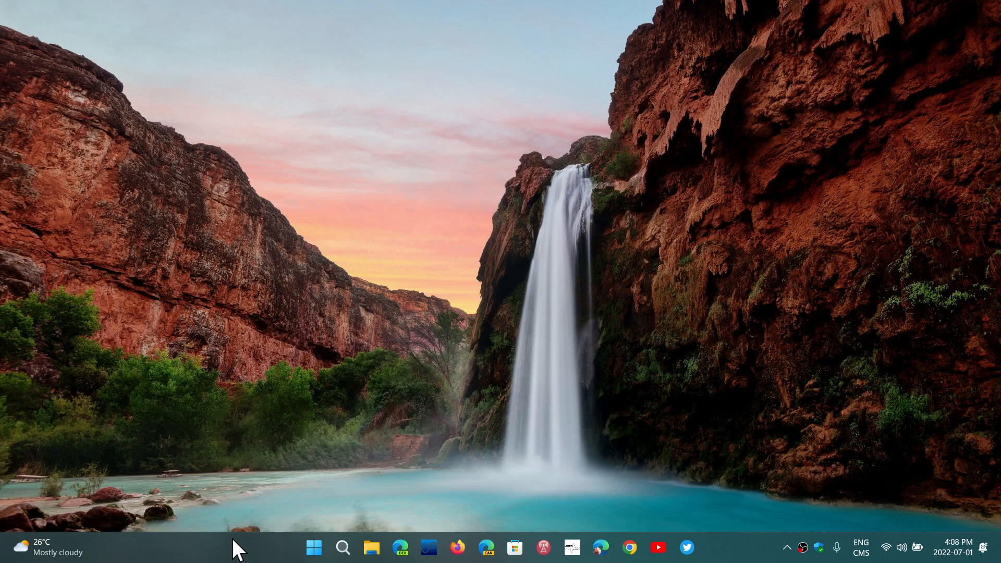
Right-click an empty spot on the taskbar to show its Taskbar settings menu.
{"action": "right_click", "coordinate": [230, 547]}
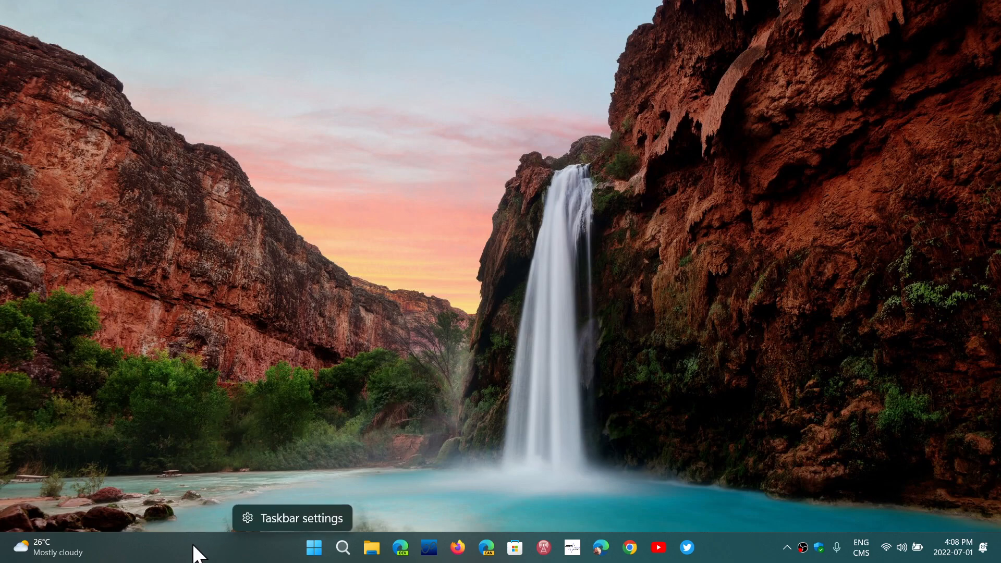
{"action": "right_click", "coordinate": [313, 548]}
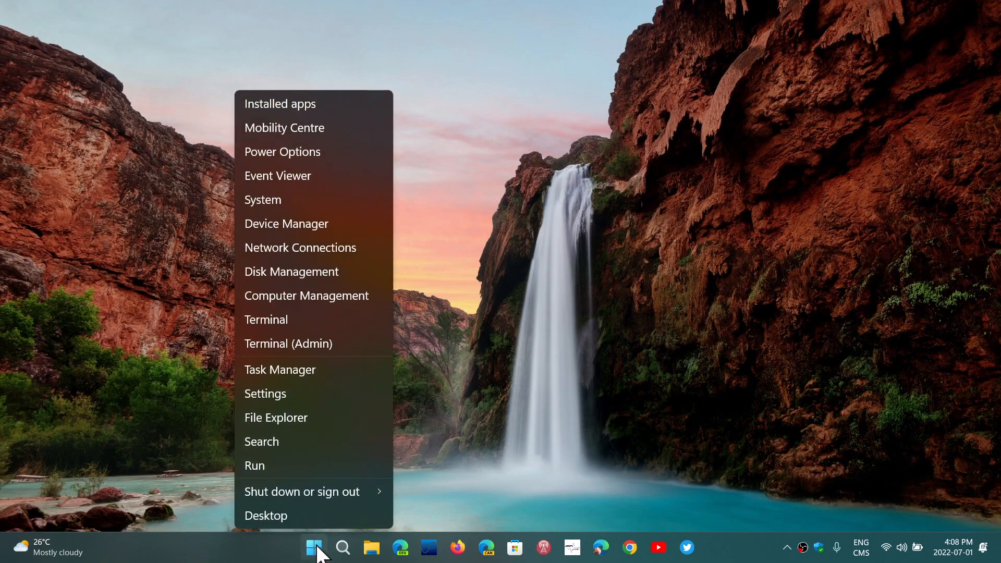
{"action": "mouse_move", "coordinate": [313, 369]}
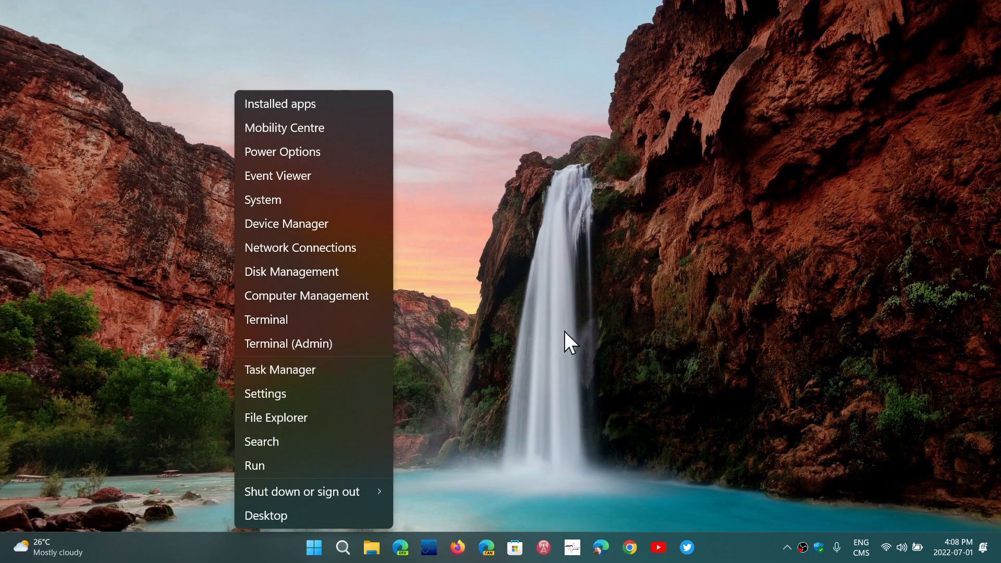
{"action": "left_click", "coordinate": [313, 548]}
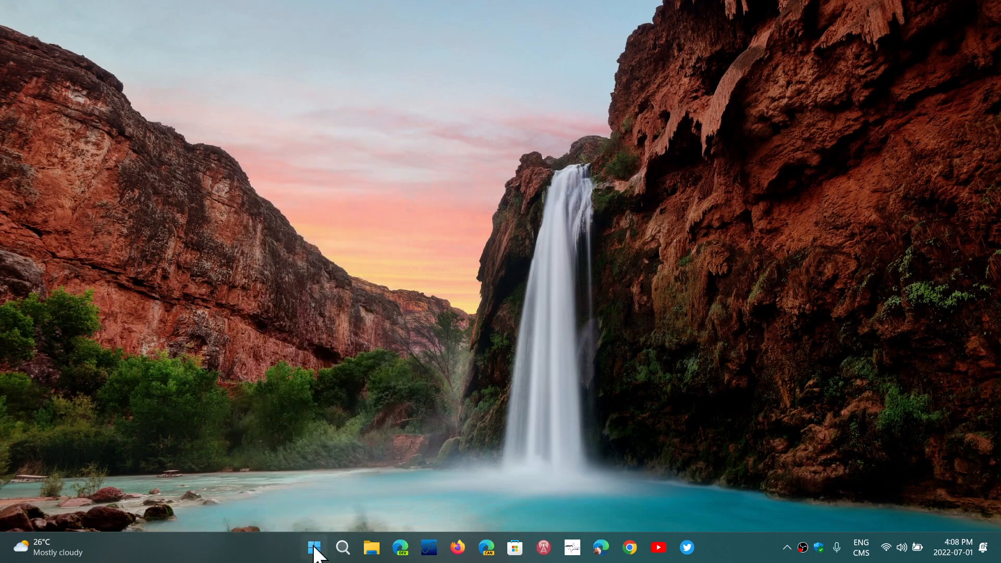
Open the Start menu with pinned apps and recommended files, then close it again.
{"action": "left_click", "coordinate": [314, 547]}
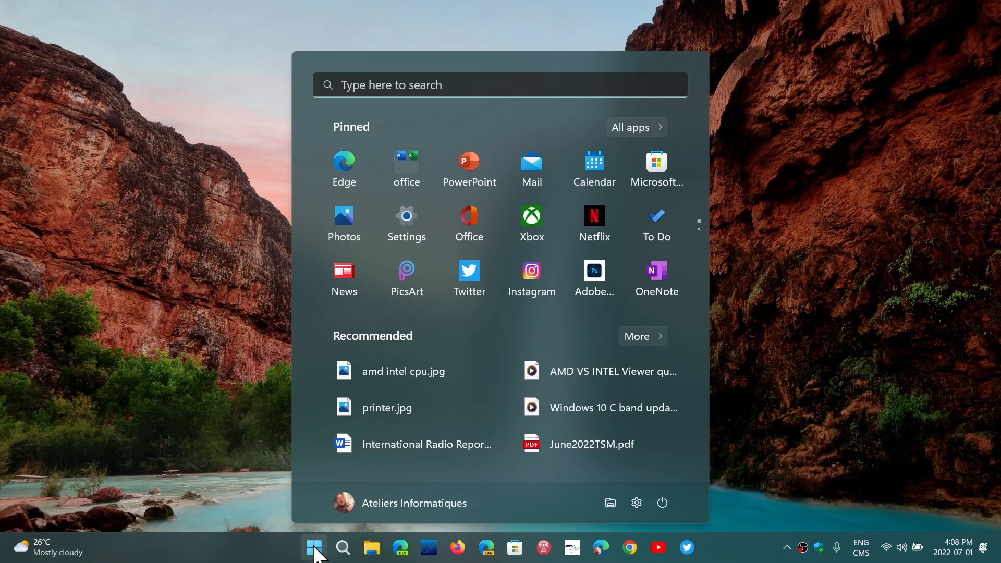
{"action": "left_click", "coordinate": [313, 547]}
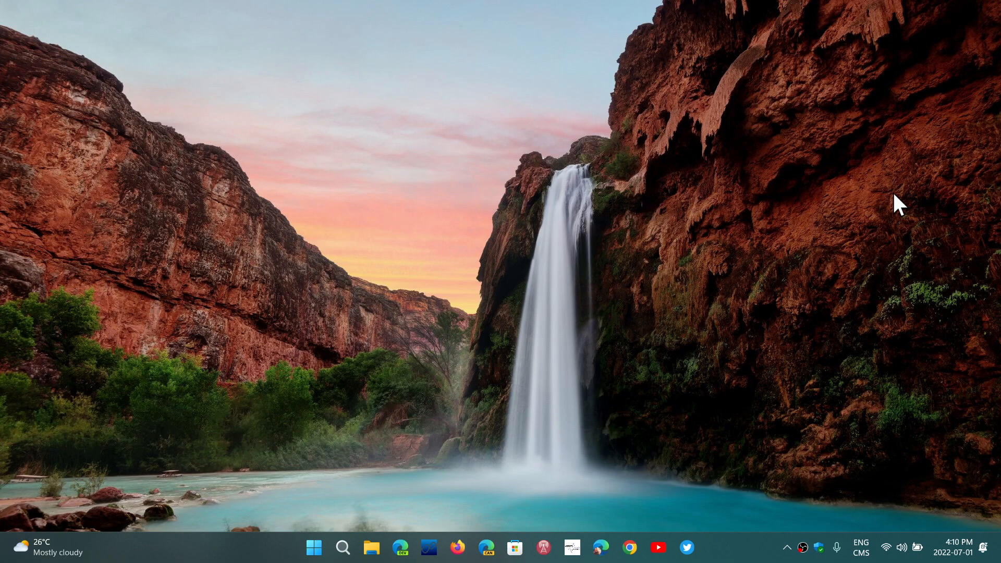
{"action": "mouse_move", "coordinate": [735, 555]}
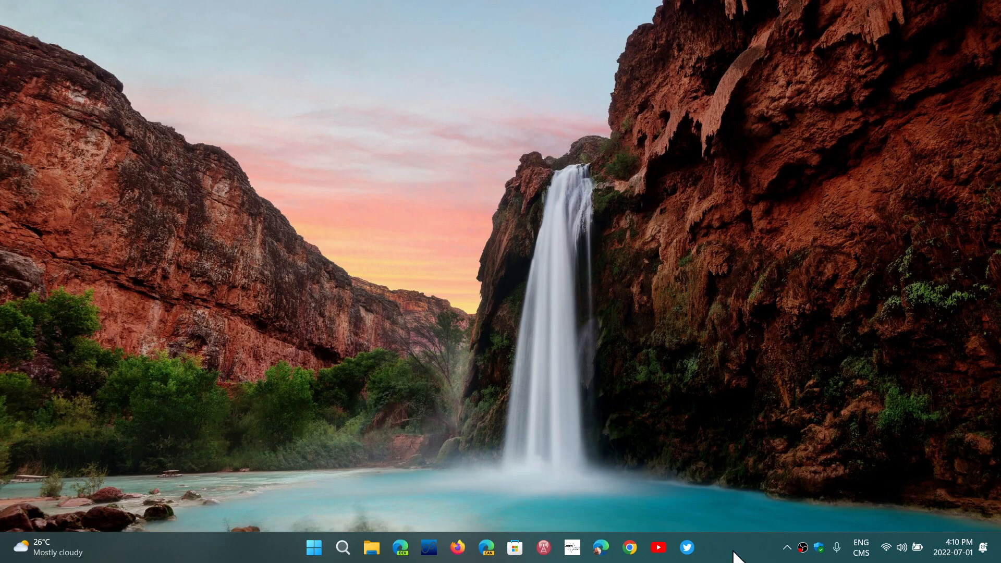